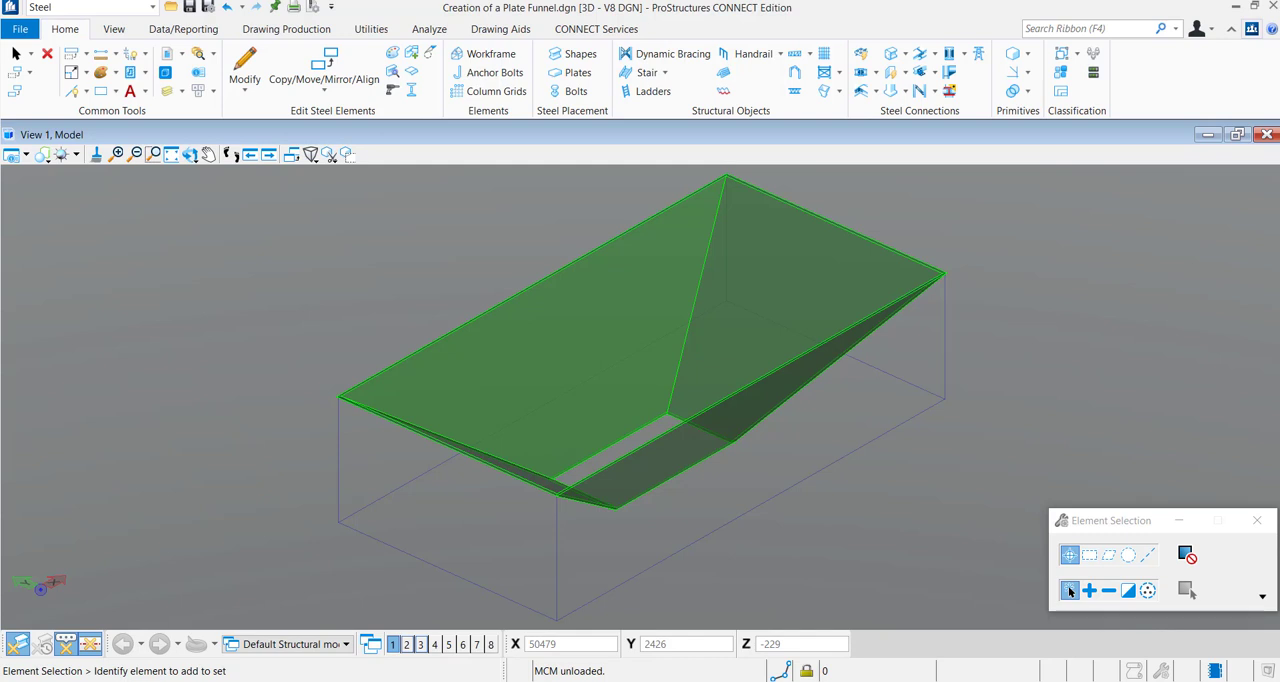
pyautogui.moveTo(465, 520)
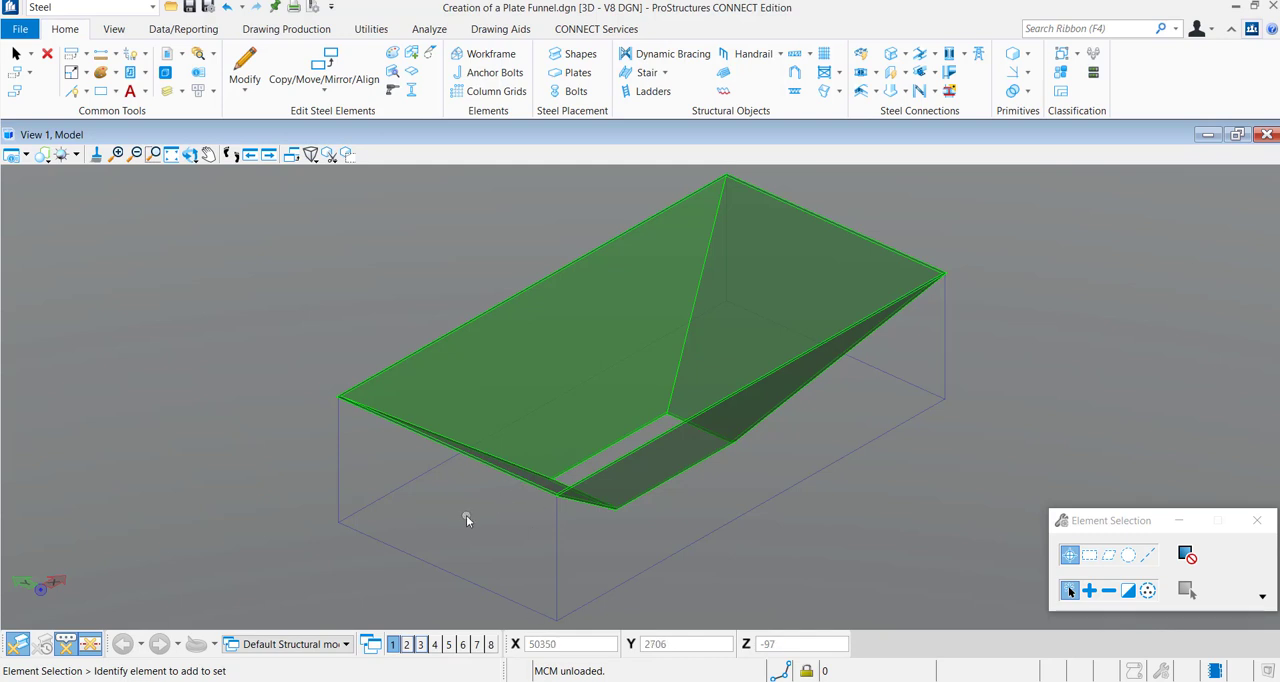
pyautogui.moveTo(425, 477)
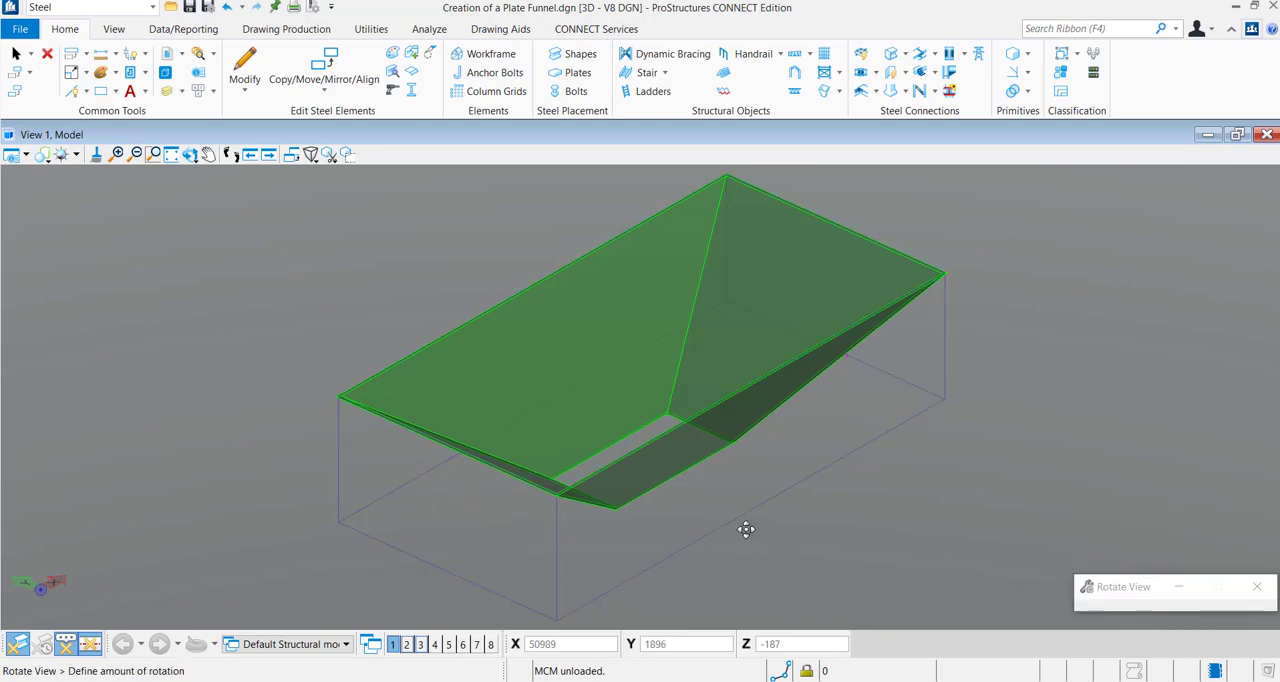
# - Start a plate funnel previewed at 2000×1000 upper, 600×300 lower, 500 high, 8 thick
pyautogui.moveTo(745, 529); pyautogui.dragTo(983, 475)
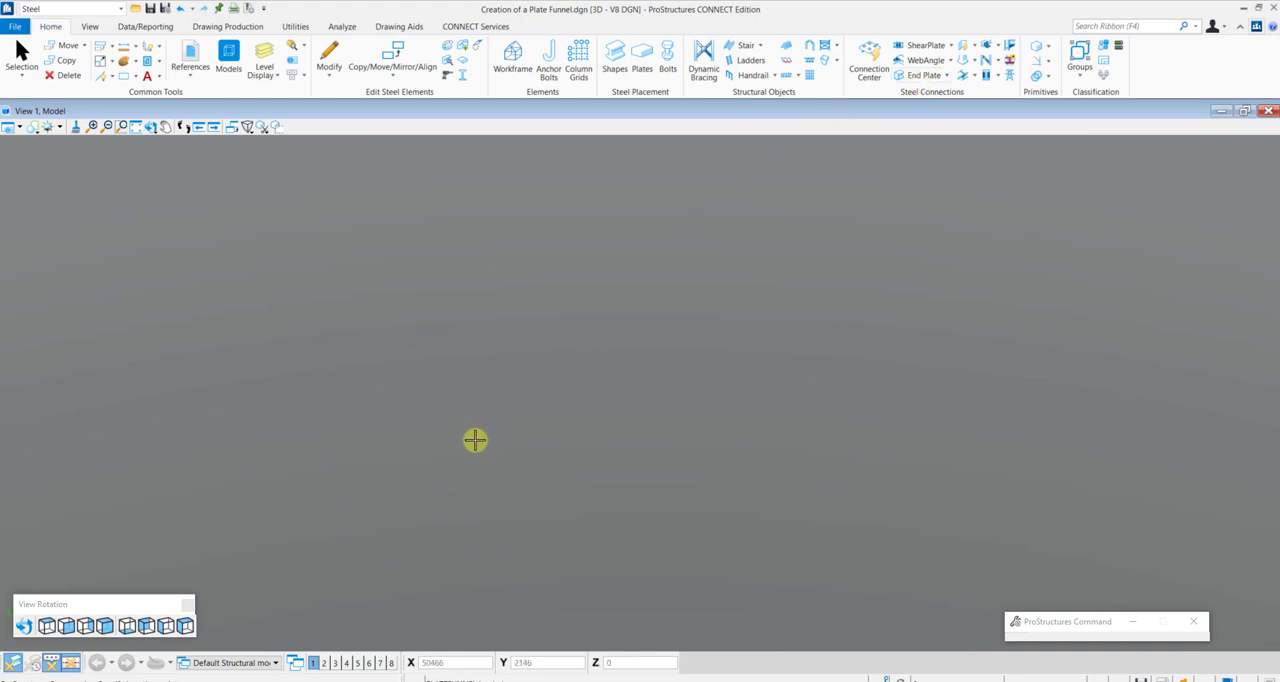
pyautogui.moveTo(490, 368)
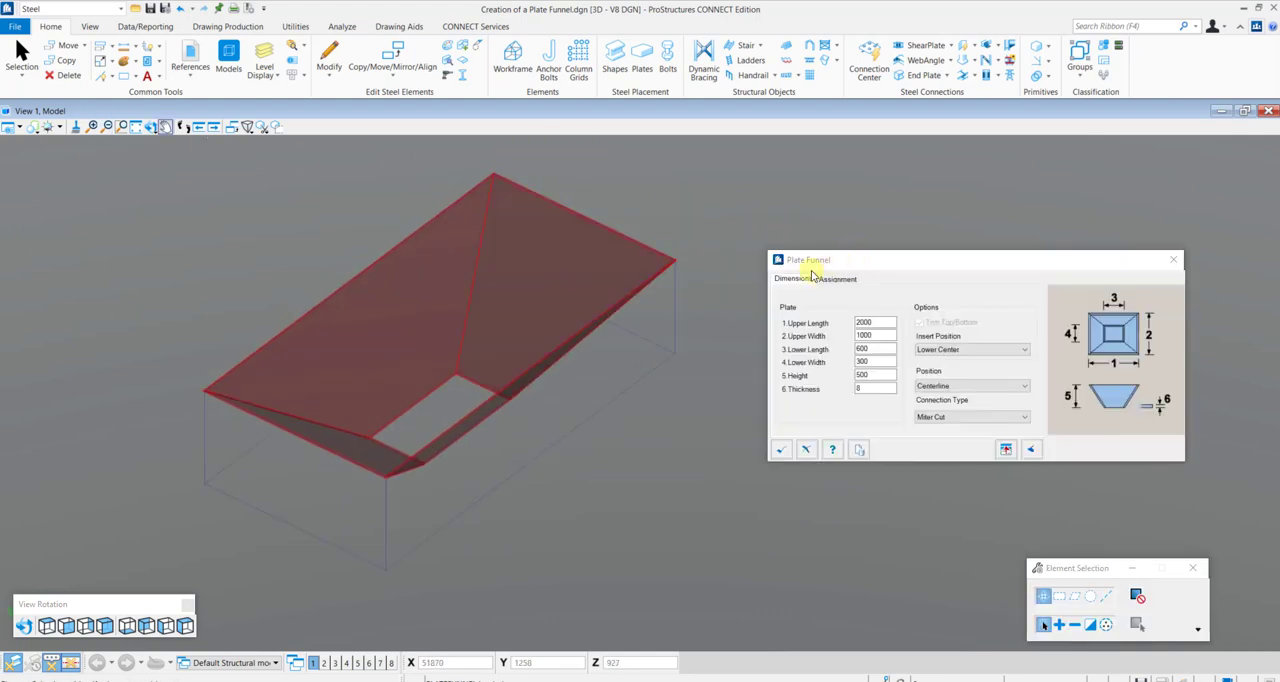
# - Set the plate funnel's material to test.material on the Assignment tab
pyautogui.click(793, 279)
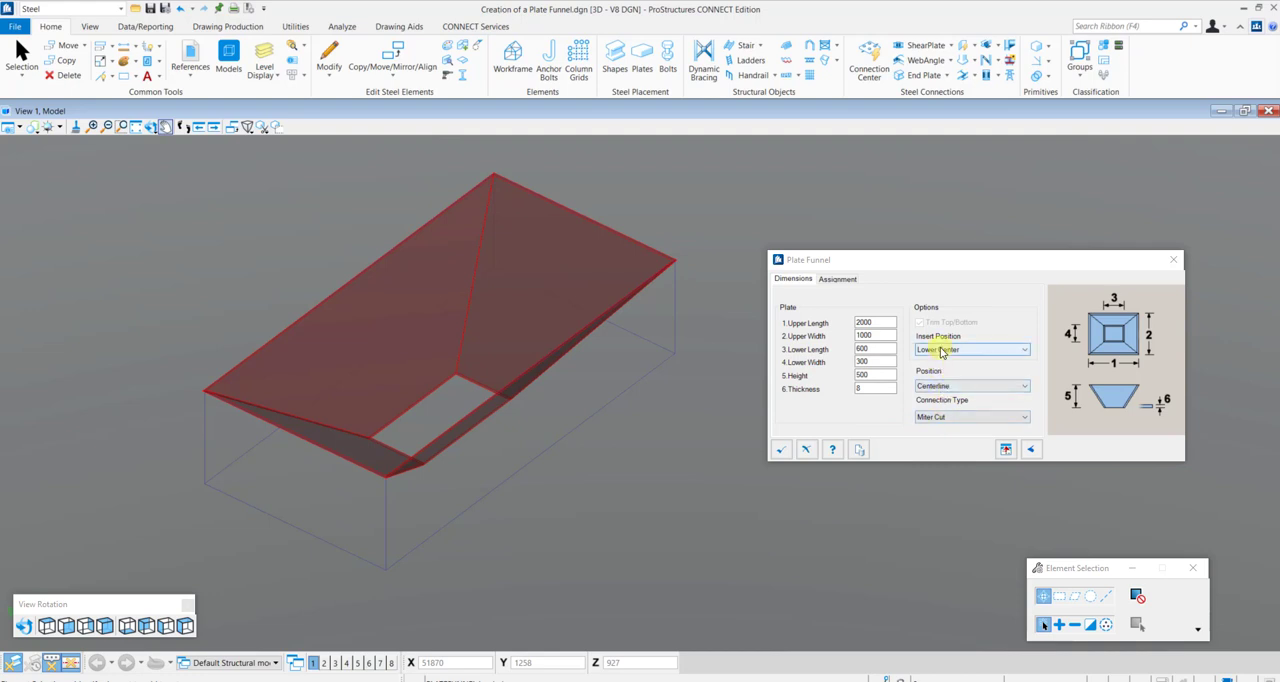
pyautogui.click(836, 279)
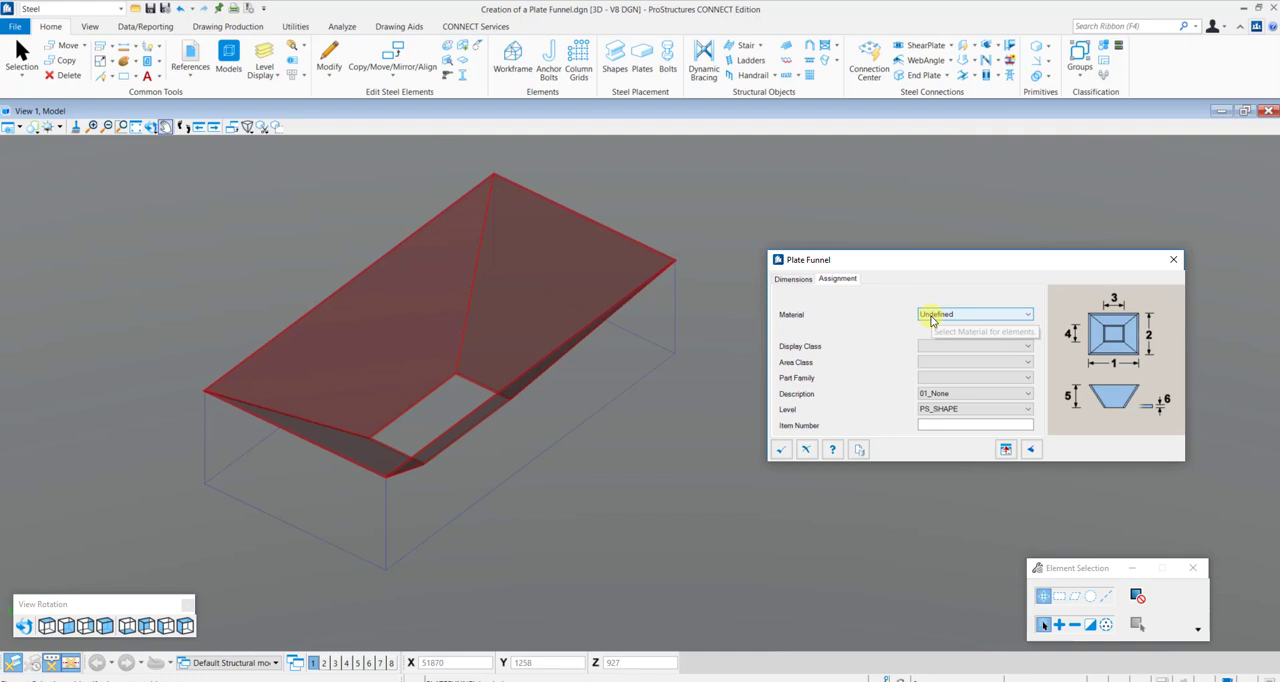
pyautogui.click(970, 313)
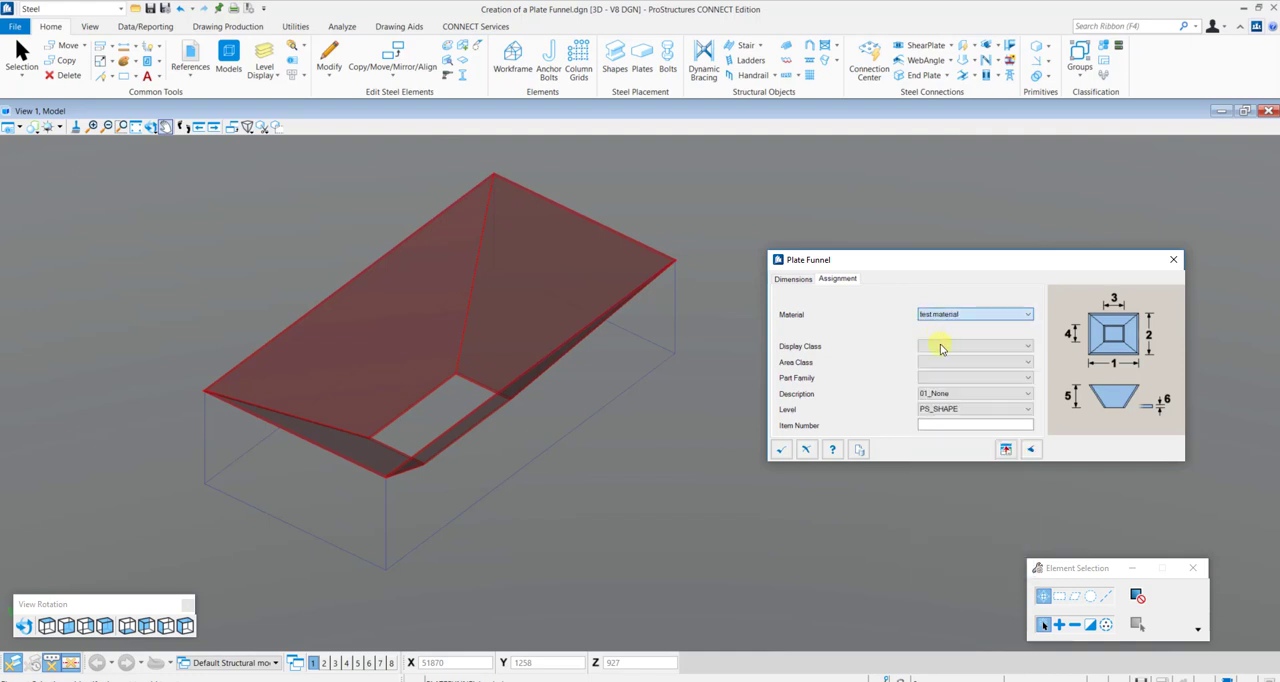